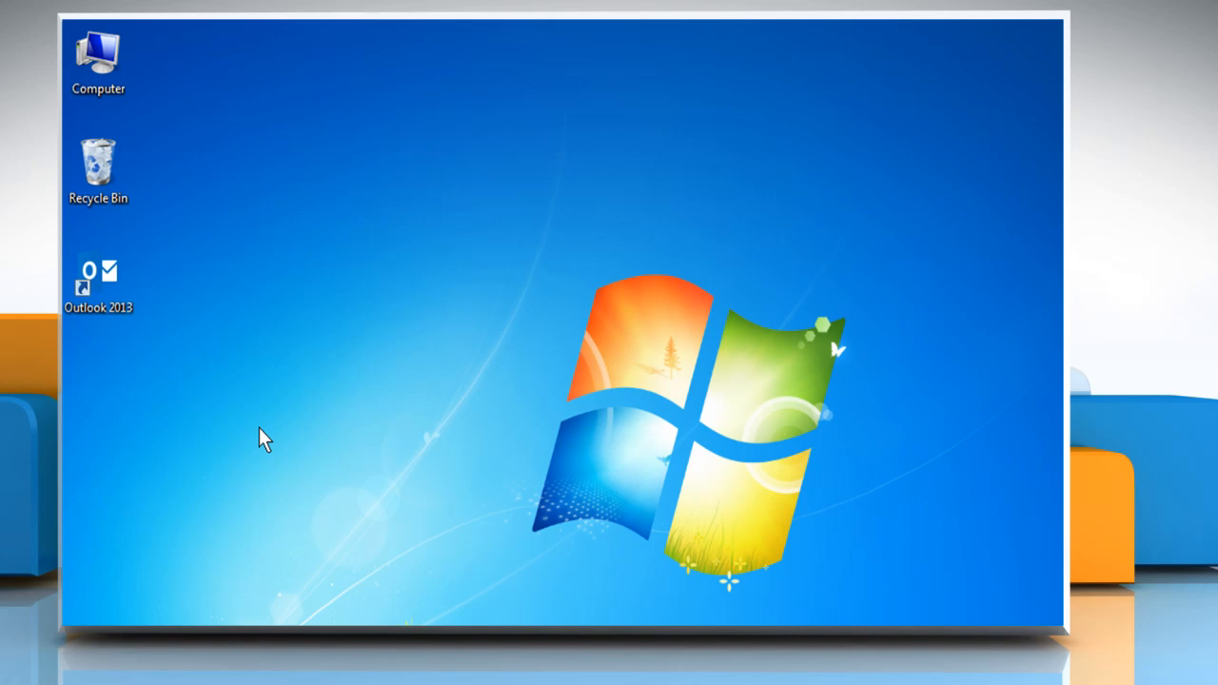
pyautogui.moveTo(133, 331)
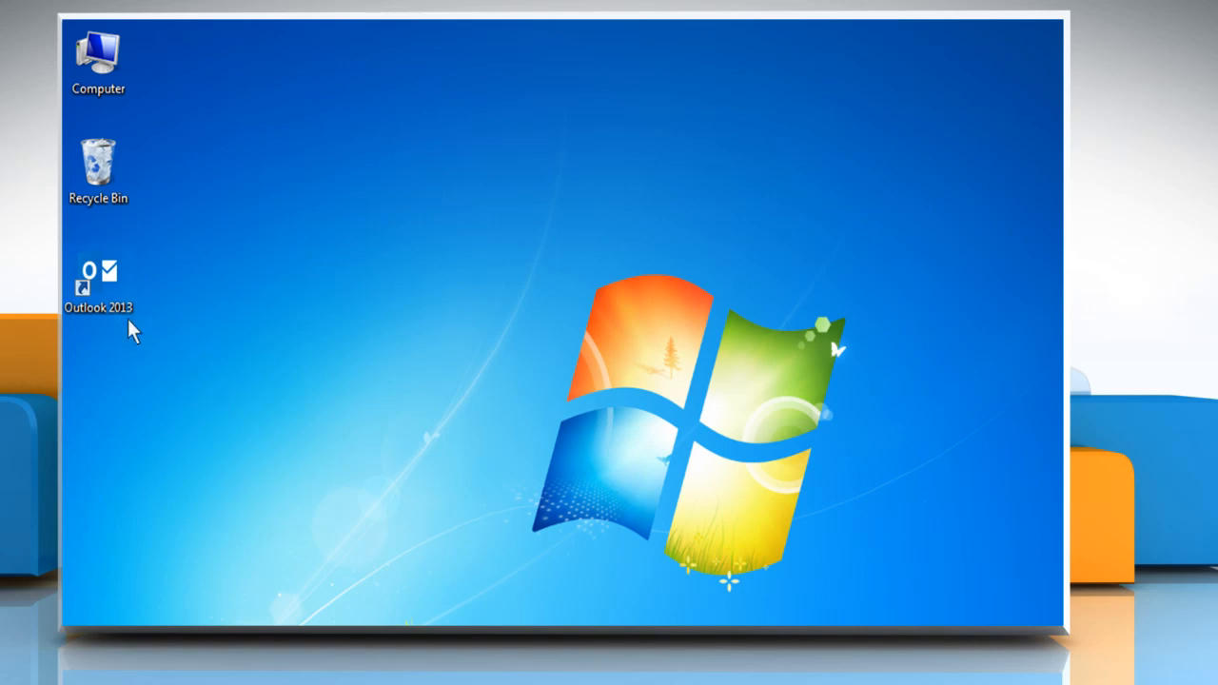
# Launch Outlook 2013 from its desktop shortcut and start a new blank email
pyautogui.rightClick(99, 282)
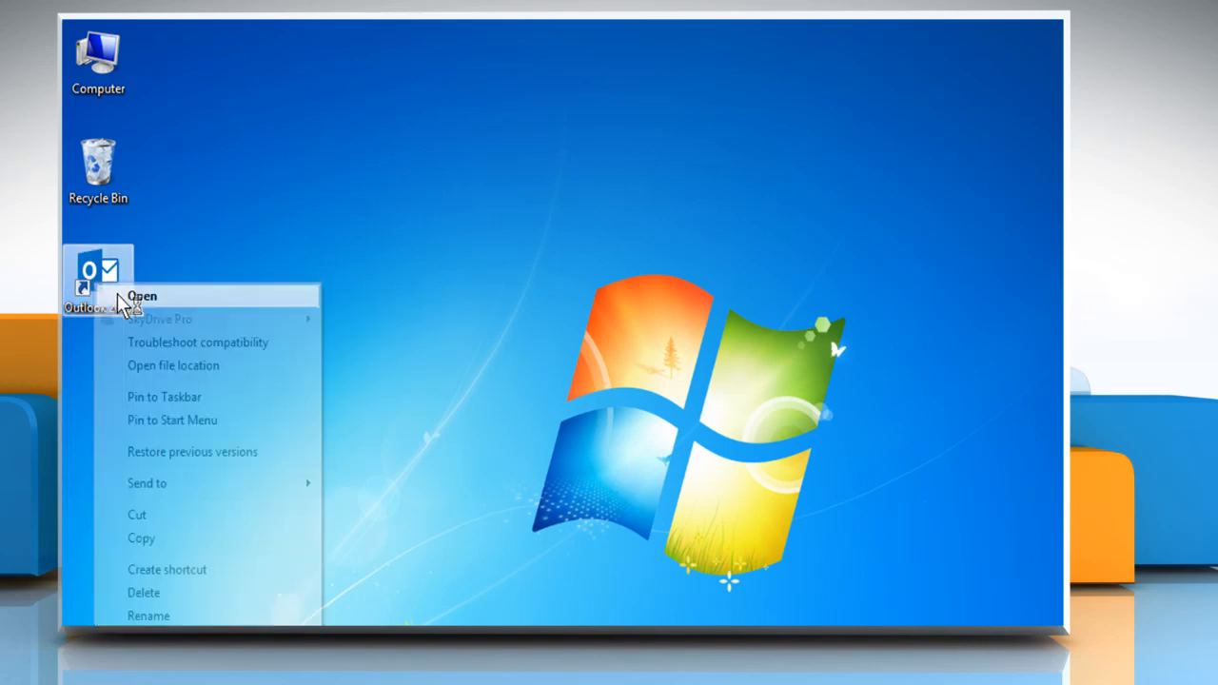
pyautogui.click(141, 297)
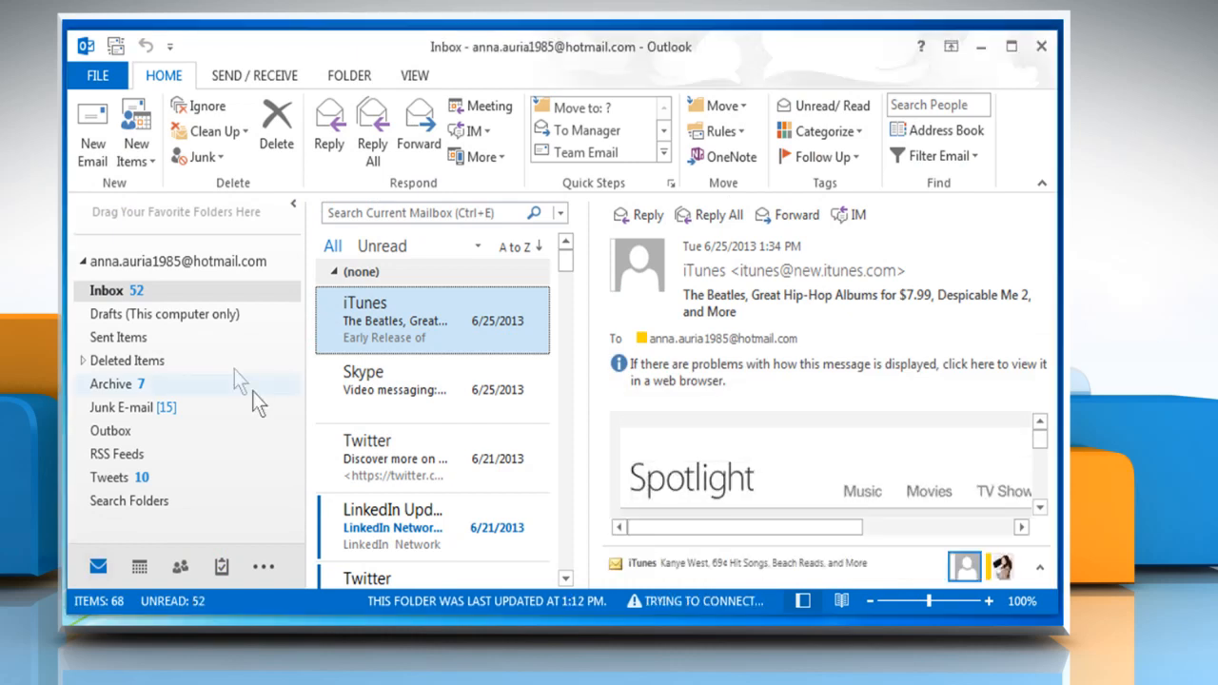
pyautogui.click(91, 142)
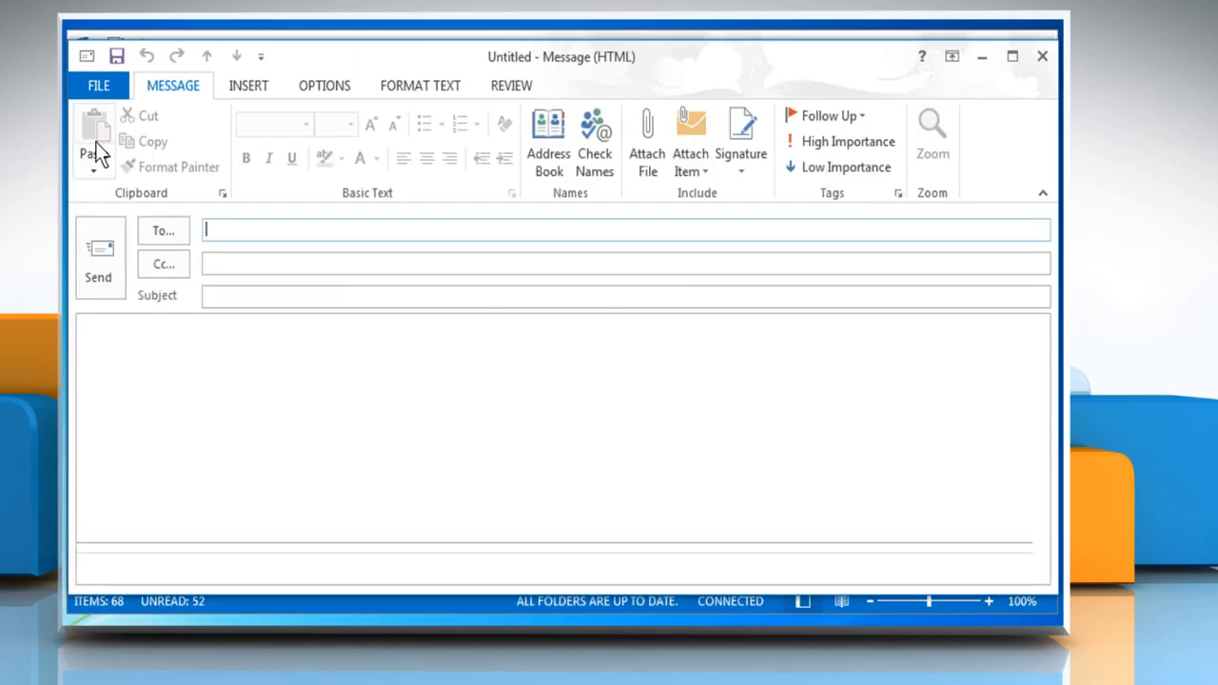
pyautogui.moveTo(476, 409)
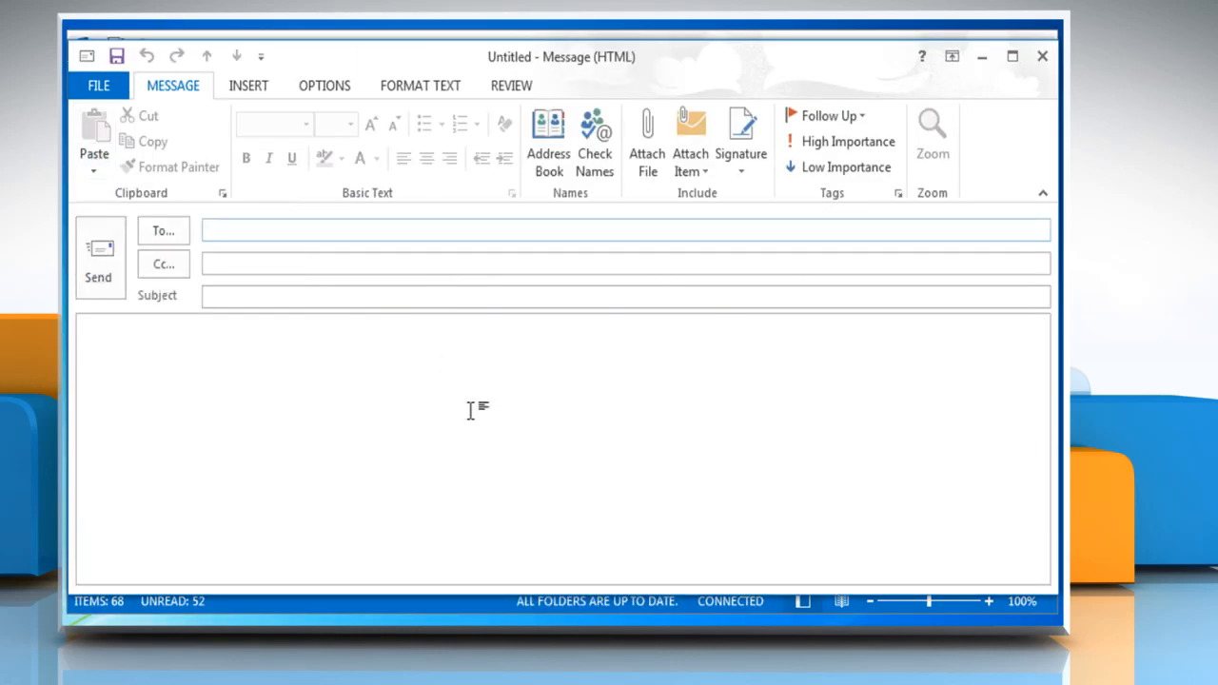
pyautogui.write('Please visit')
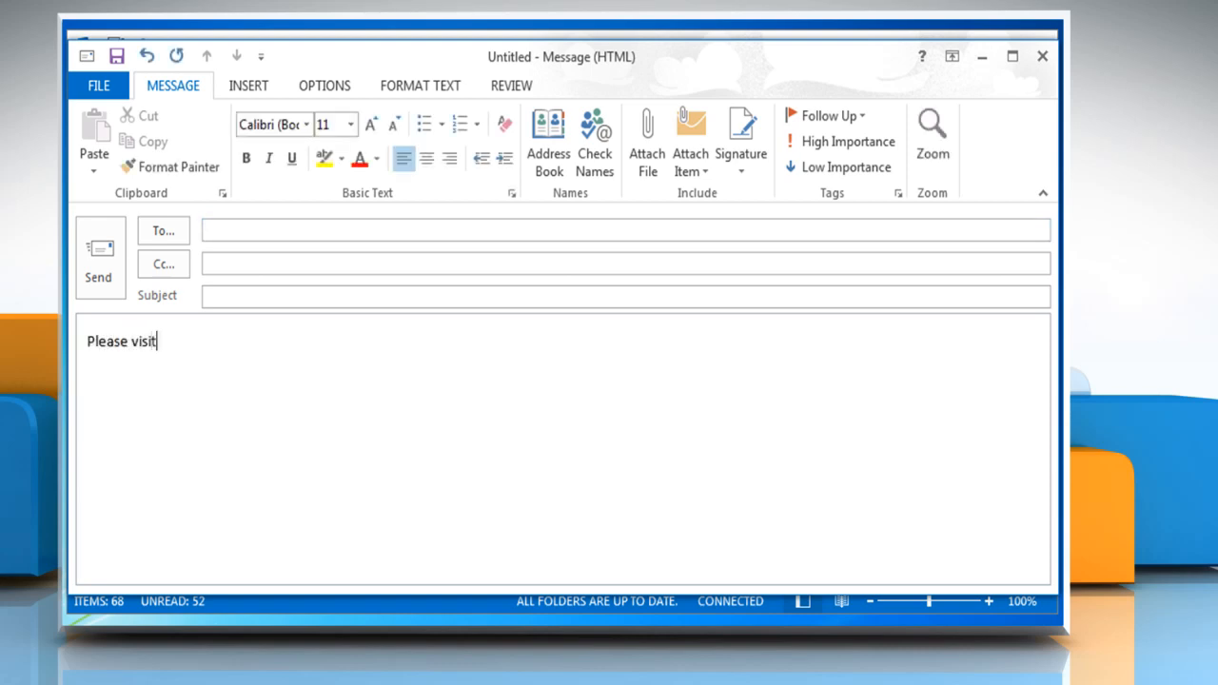
pyautogui.write('www.iyogi.net to know more about us')
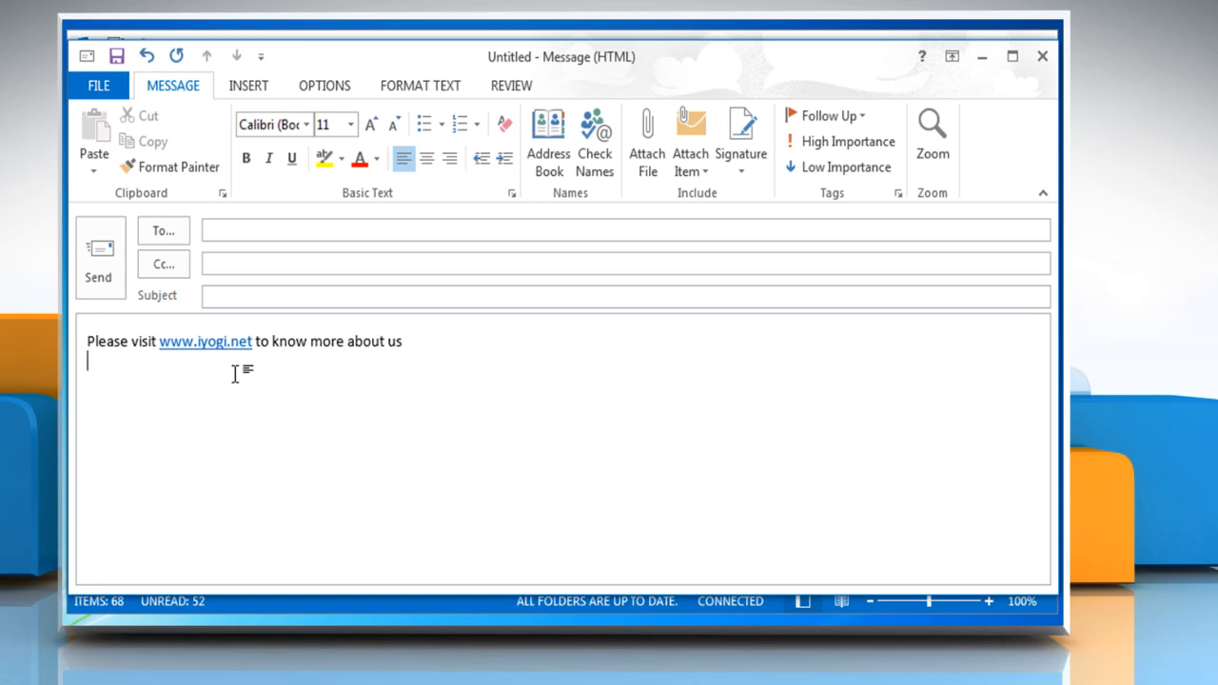
pyautogui.moveTo(206, 343)
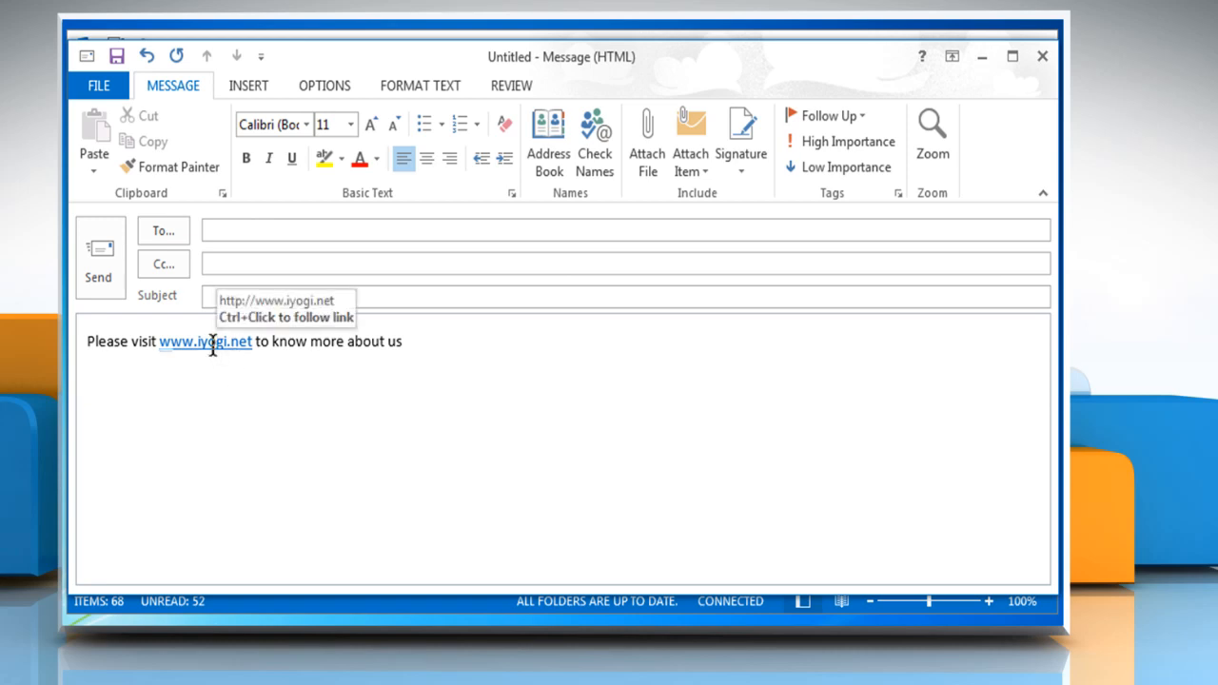
pyautogui.moveTo(666, 392)
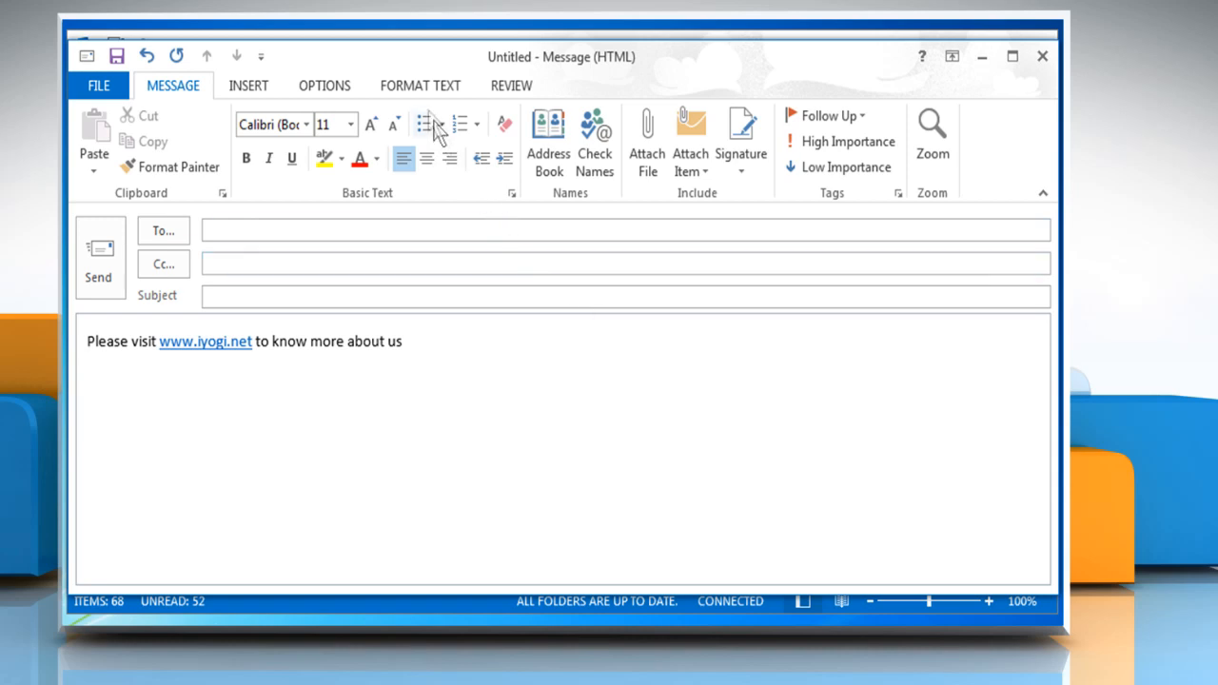
pyautogui.click(418, 86)
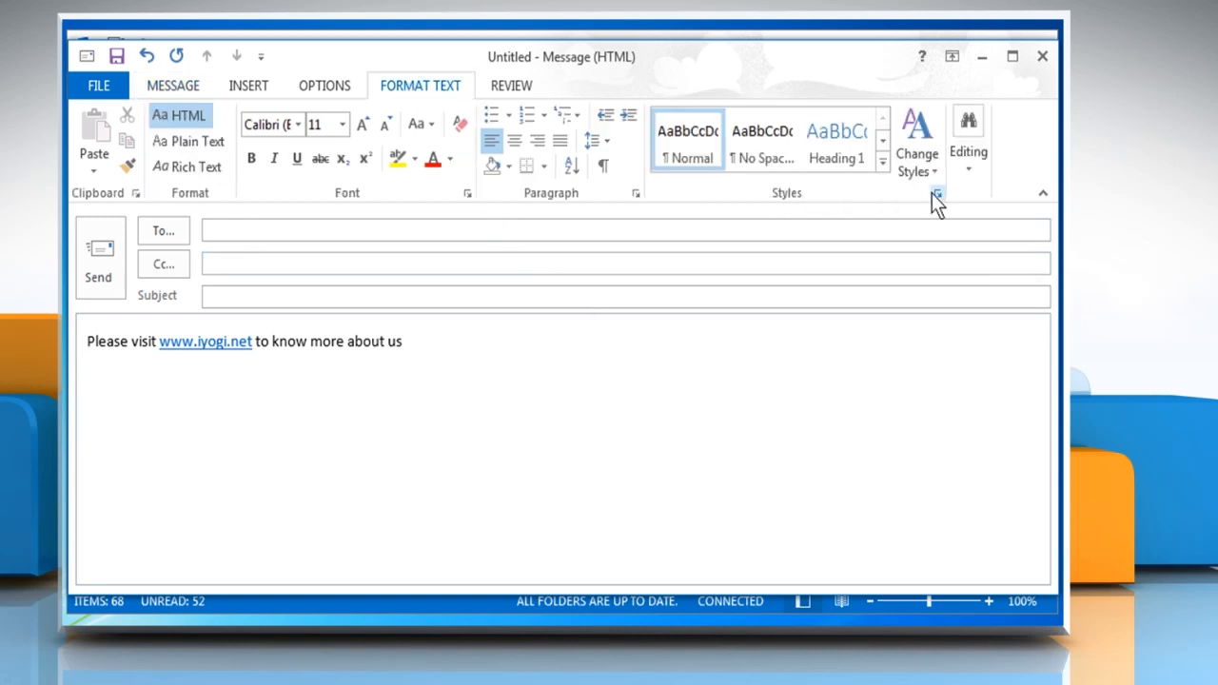
# Show the Styles pane and the options menu for the Hyperlink style
pyautogui.click(936, 192)
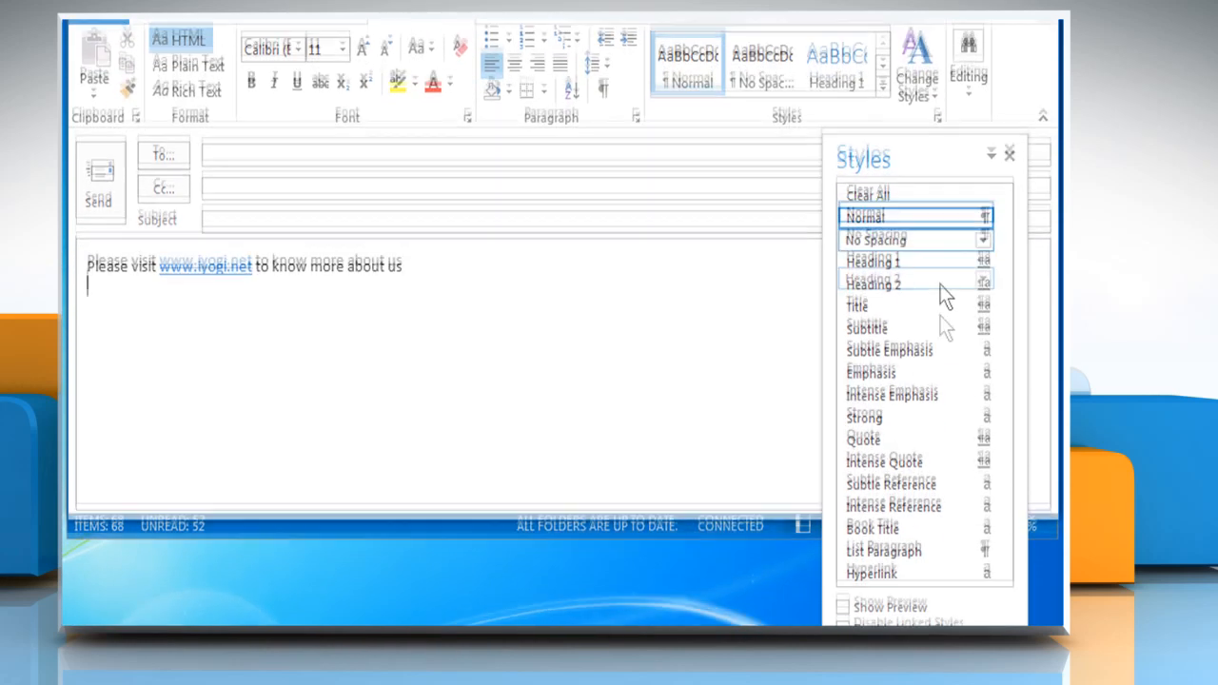
pyautogui.click(985, 558)
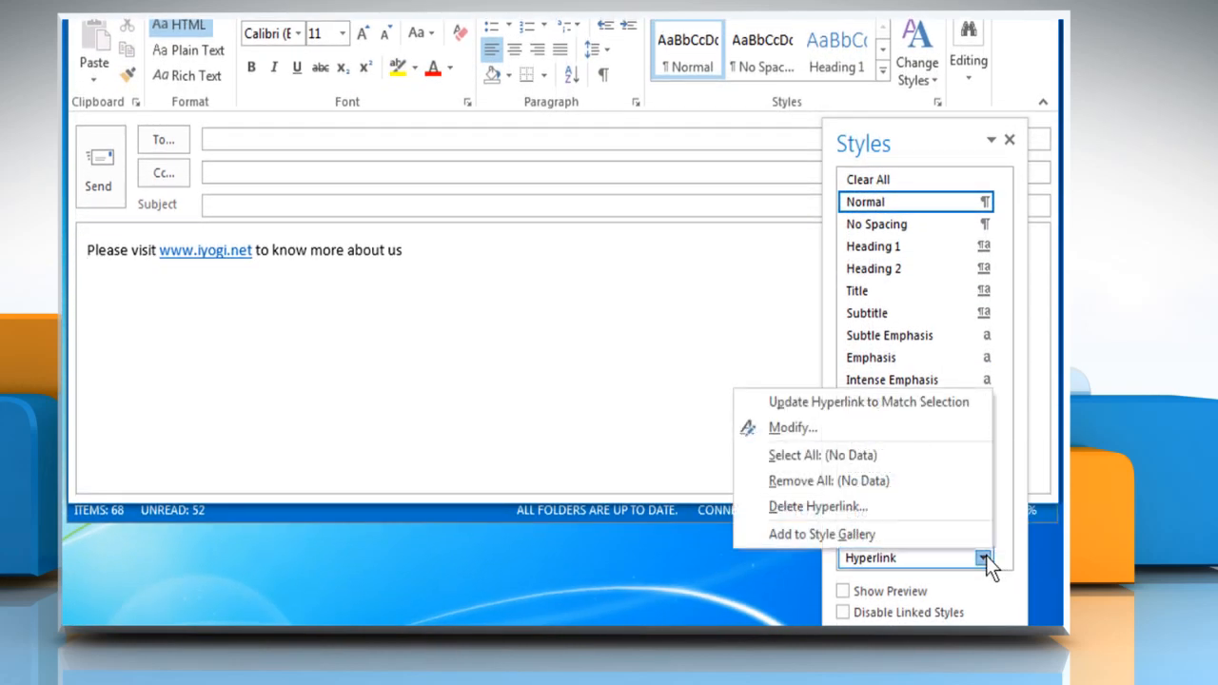
pyautogui.moveTo(822, 426)
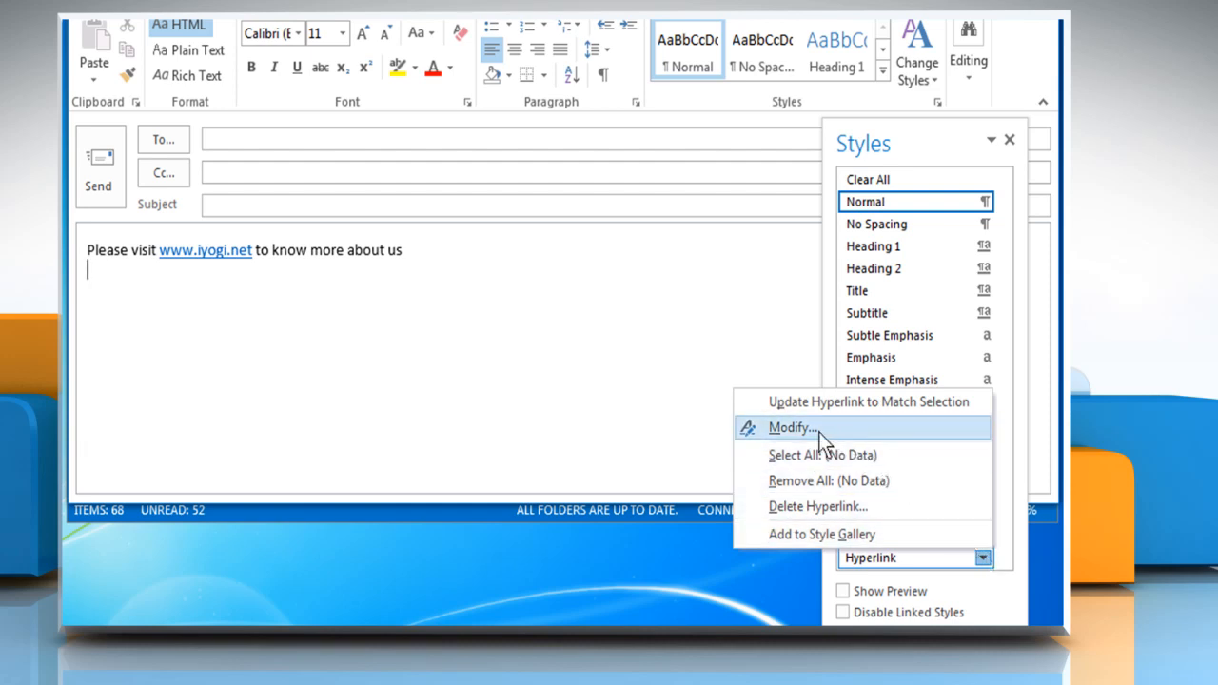
pyautogui.click(791, 426)
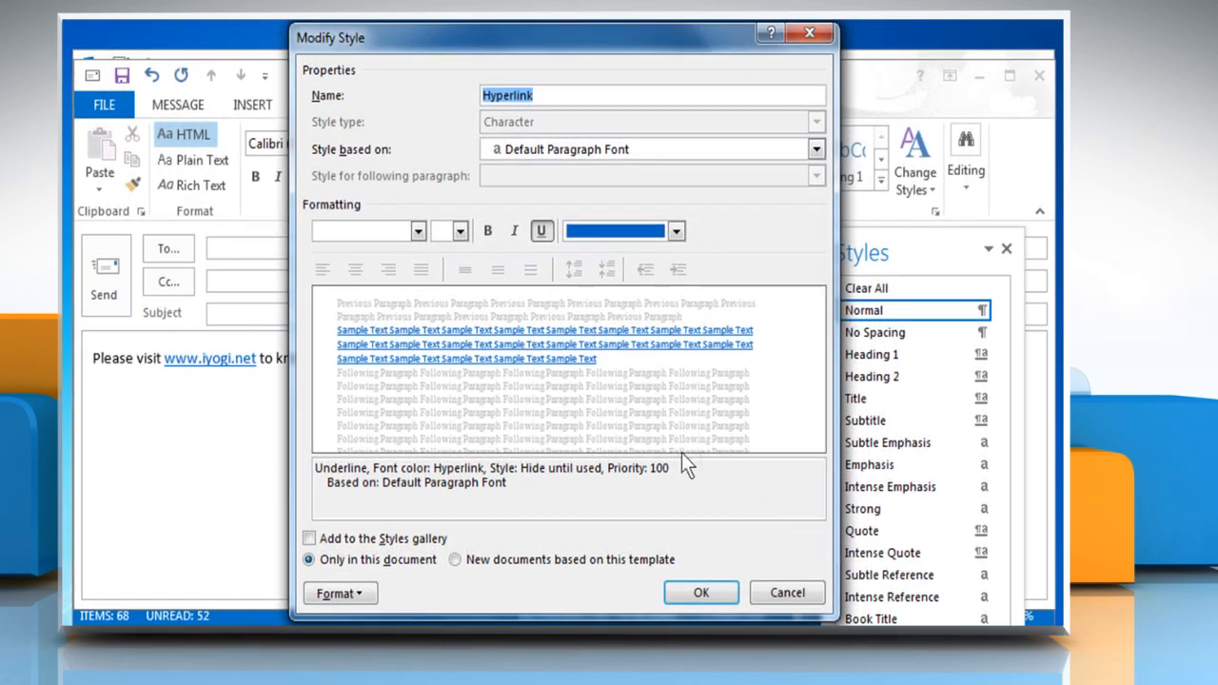
pyautogui.click(418, 230)
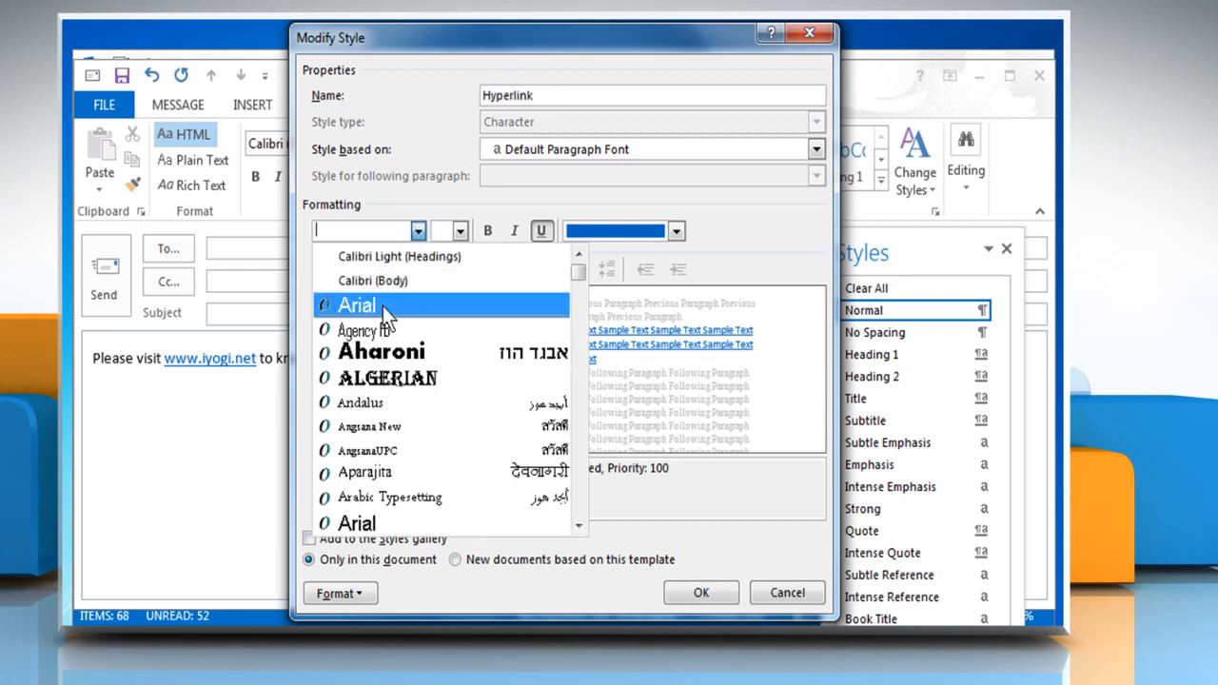
pyautogui.click(357, 305)
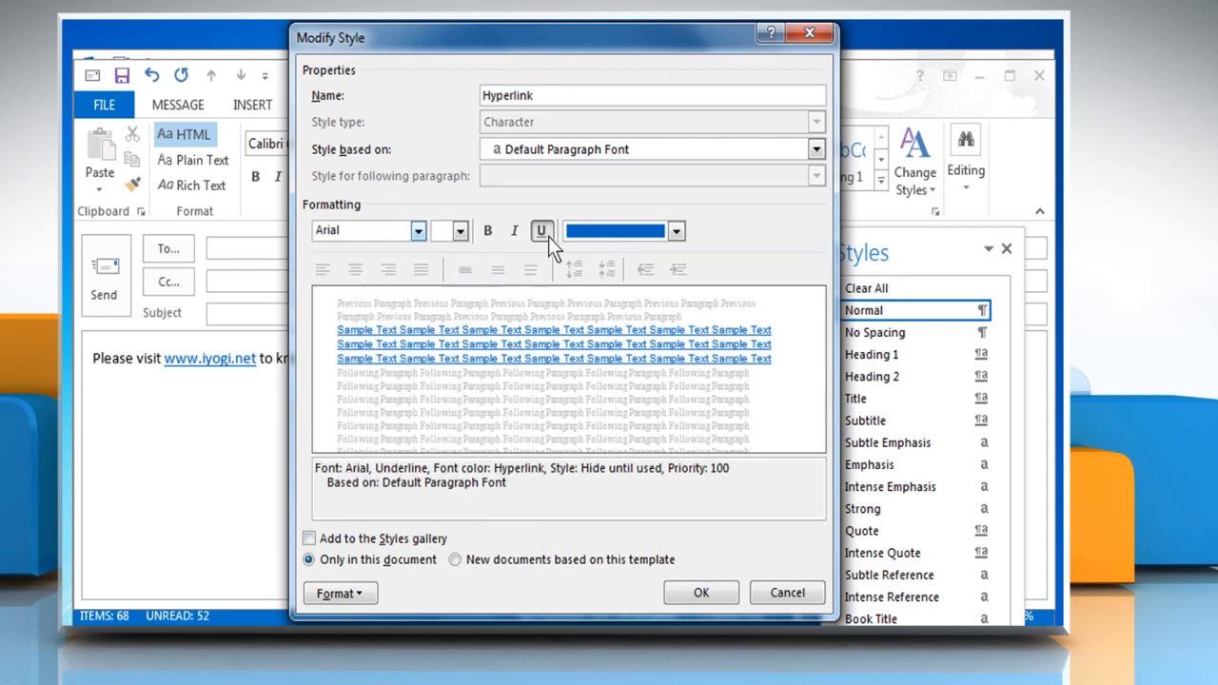
pyautogui.click(540, 230)
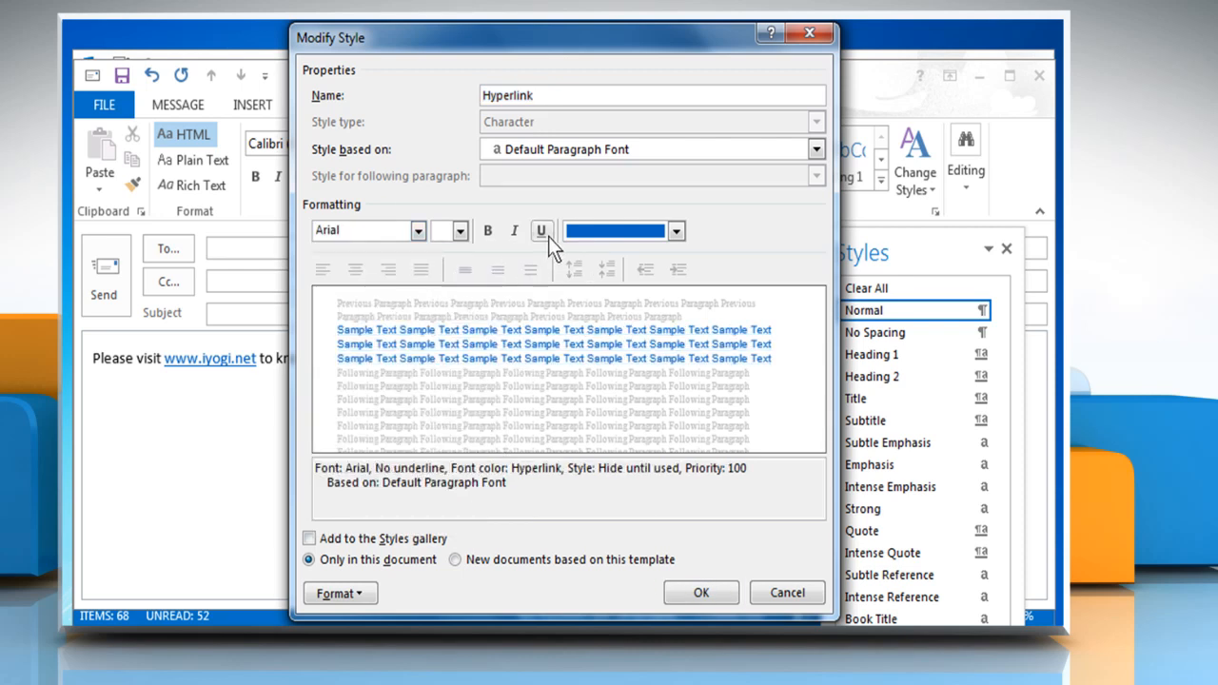
pyautogui.click(675, 230)
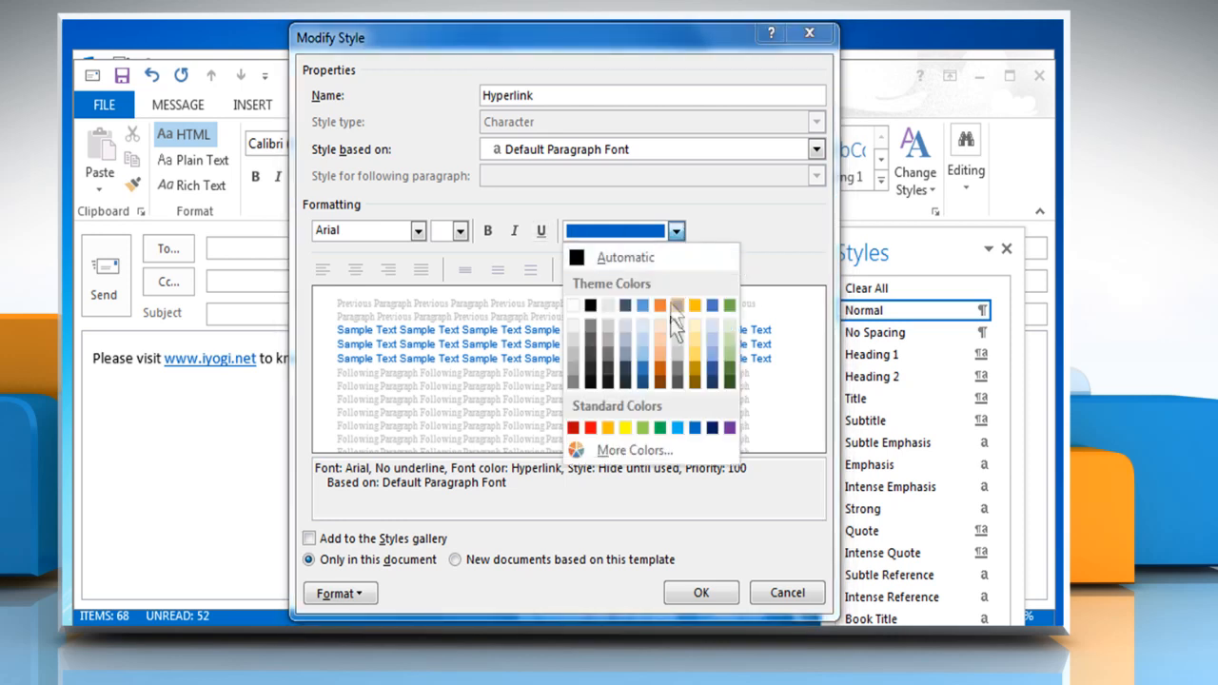
pyautogui.click(676, 333)
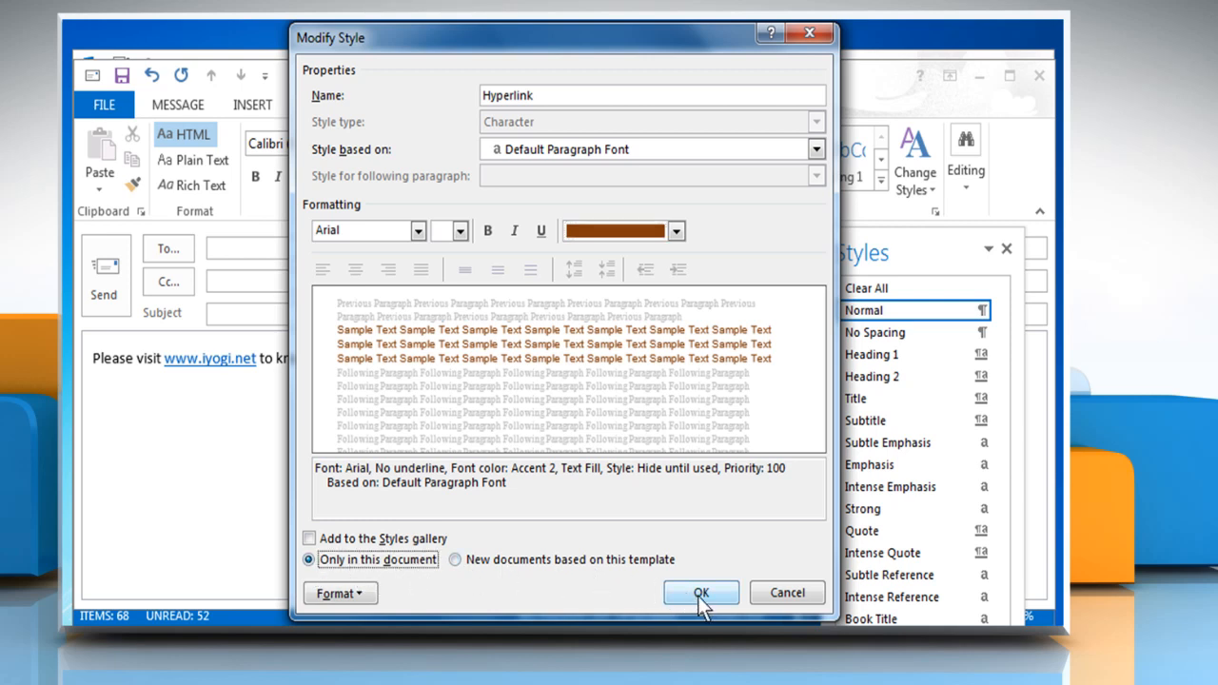
pyautogui.click(700, 592)
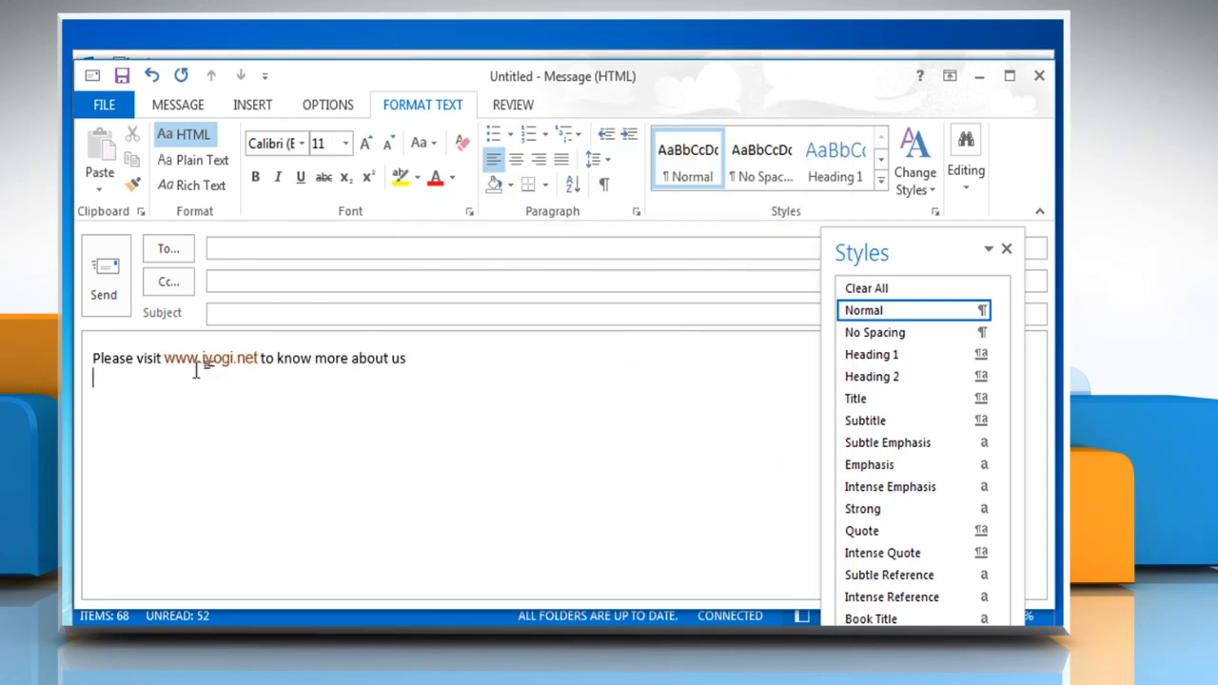
pyautogui.moveTo(209, 358)
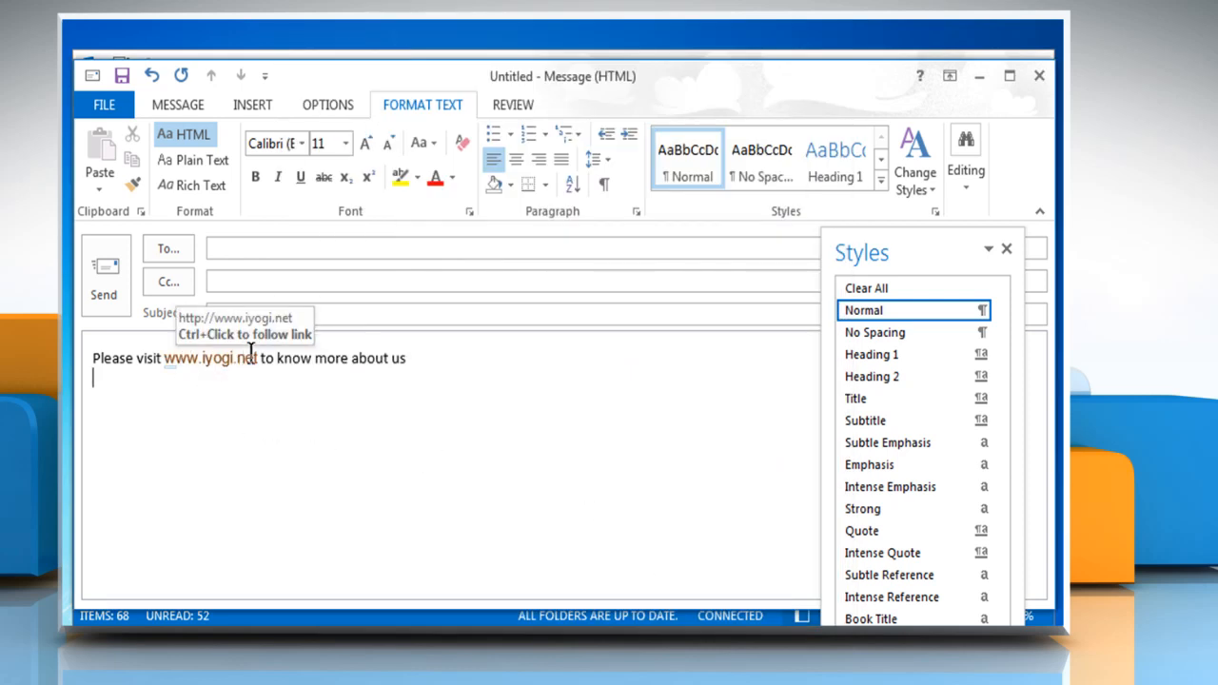
pyautogui.moveTo(181, 459)
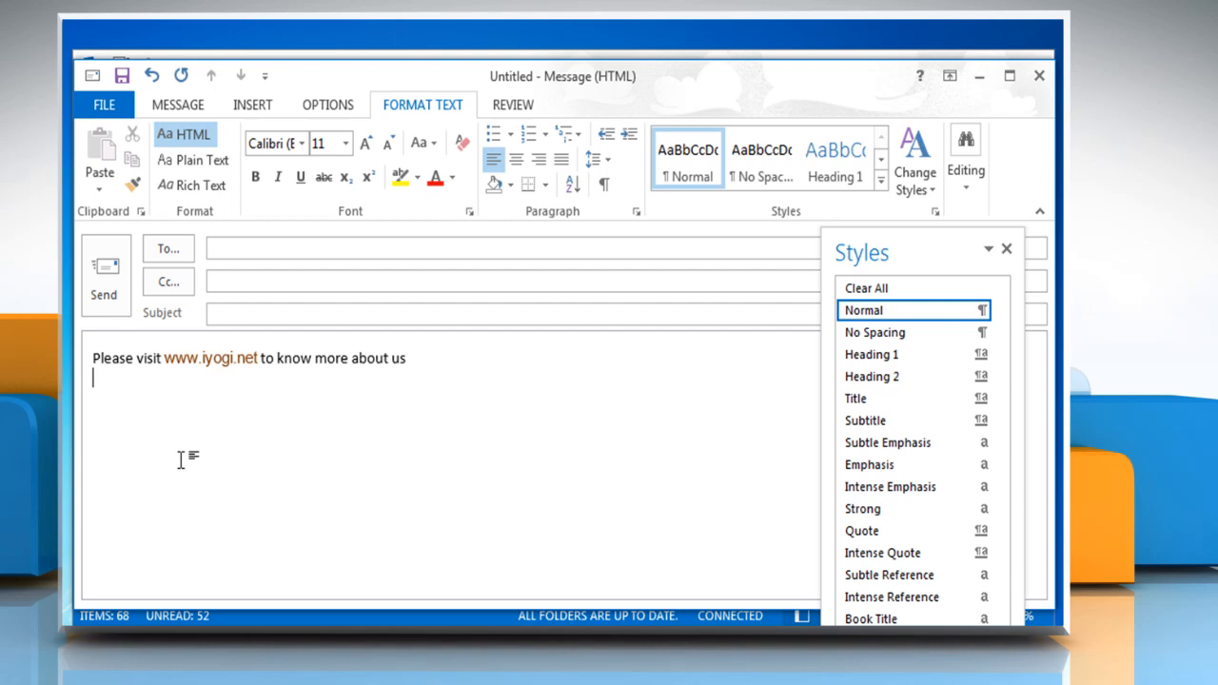
pyautogui.moveTo(1006, 249)
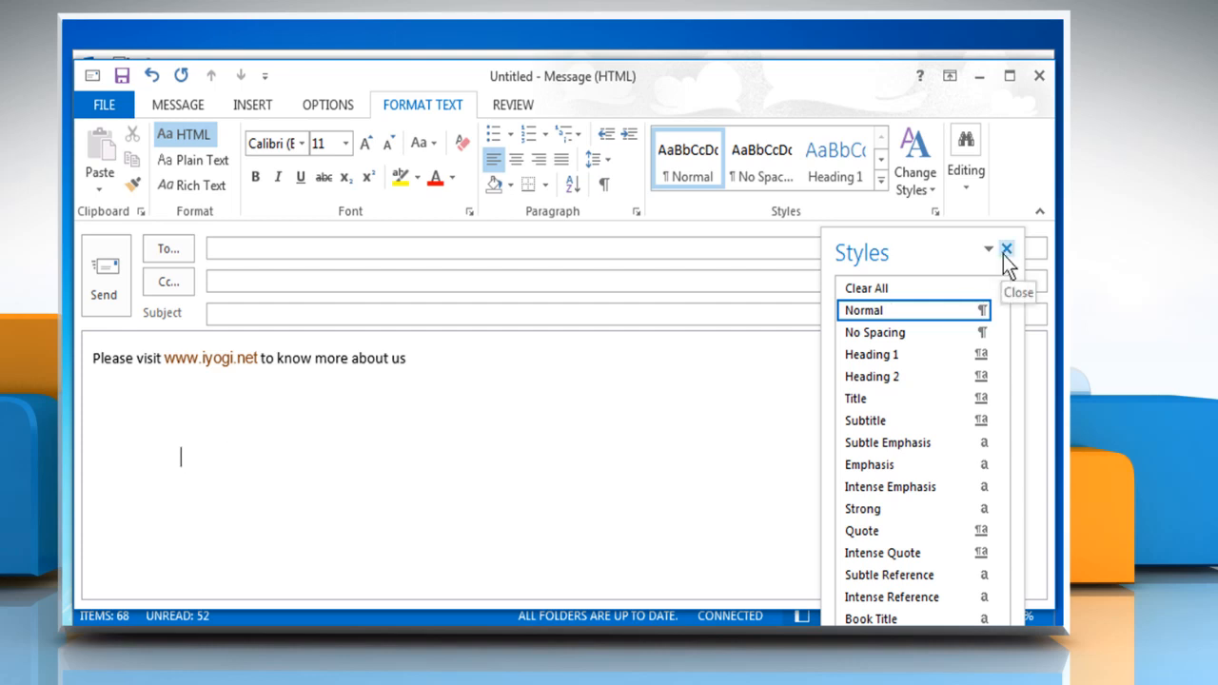
# Close the Styles pane, leaving the orange-brown, non-underlined link in the message
pyautogui.click(1006, 250)
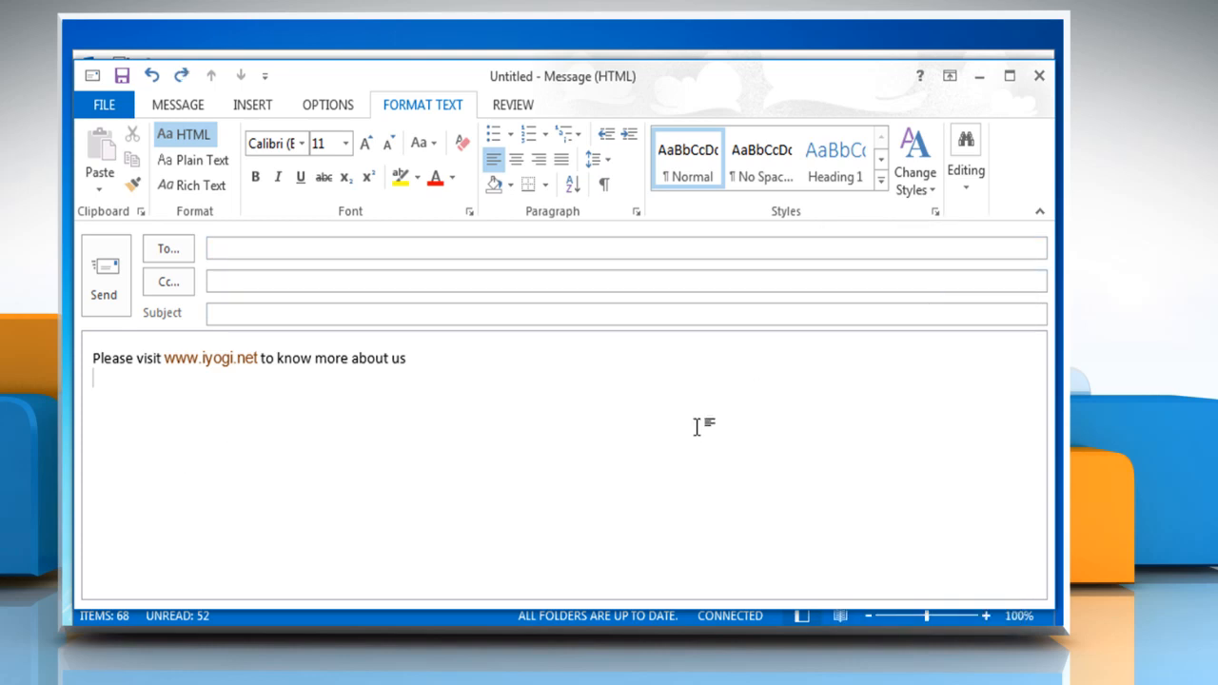